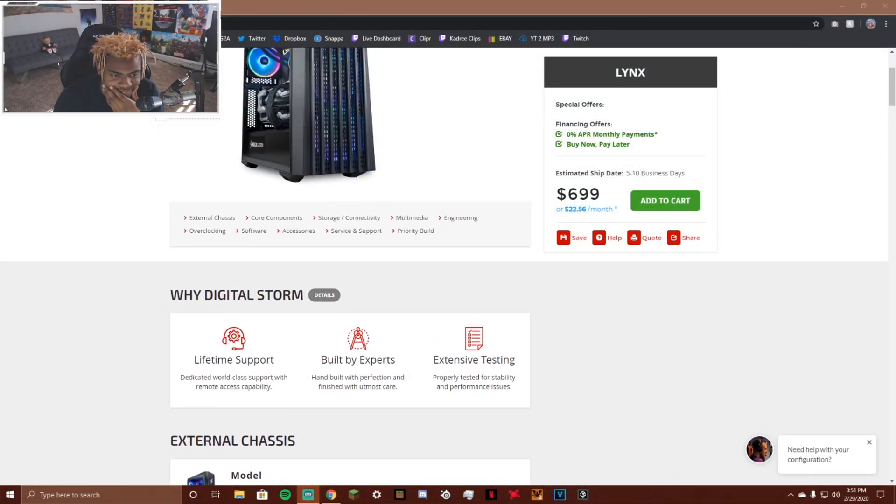
{"action": "scroll", "scroll_direction": "up", "scroll_amount": 3}
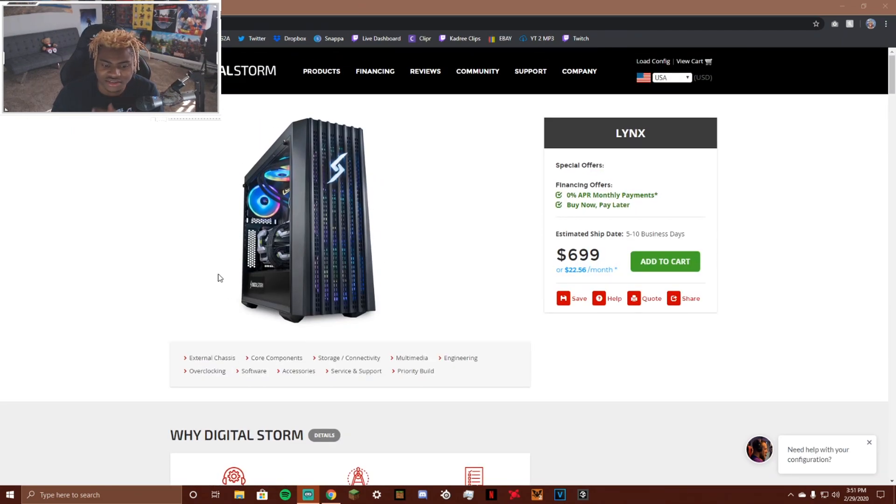
{"action": "mouse_move", "coordinate": [262, 235]}
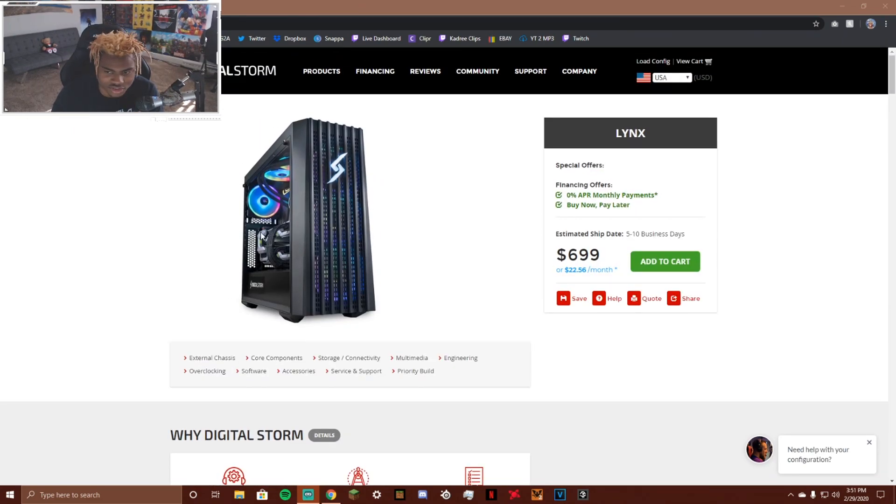
{"action": "mouse_move", "coordinate": [304, 249]}
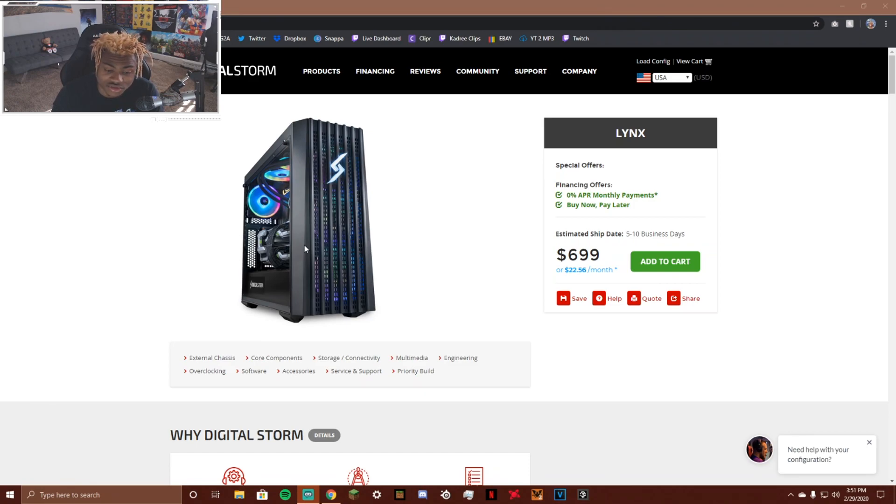
{"action": "mouse_move", "coordinate": [288, 254]}
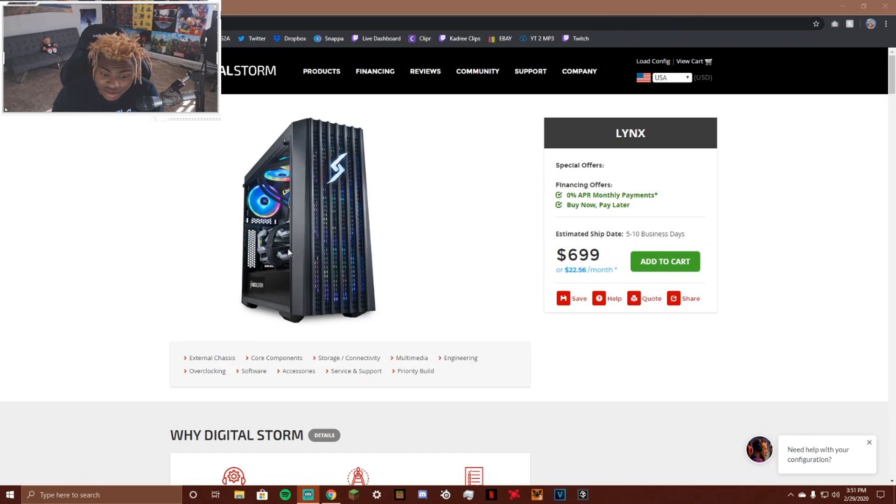
{"action": "mouse_move", "coordinate": [494, 157]}
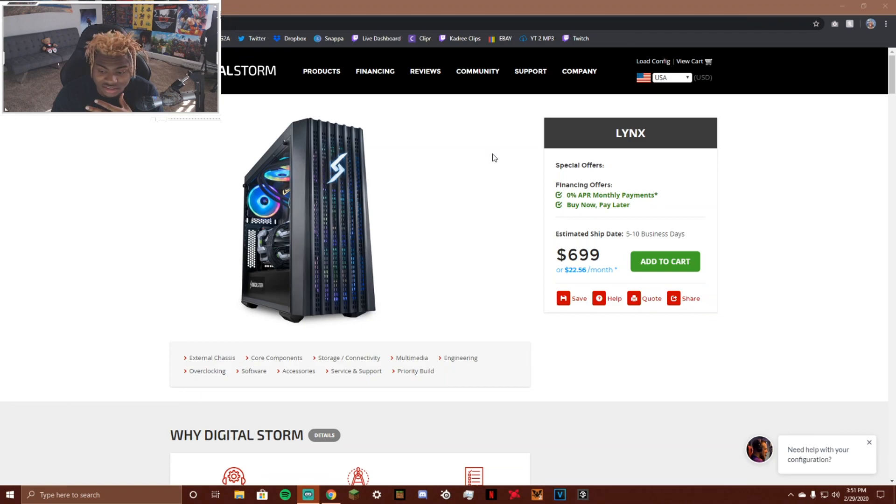
{"action": "mouse_move", "coordinate": [631, 151]}
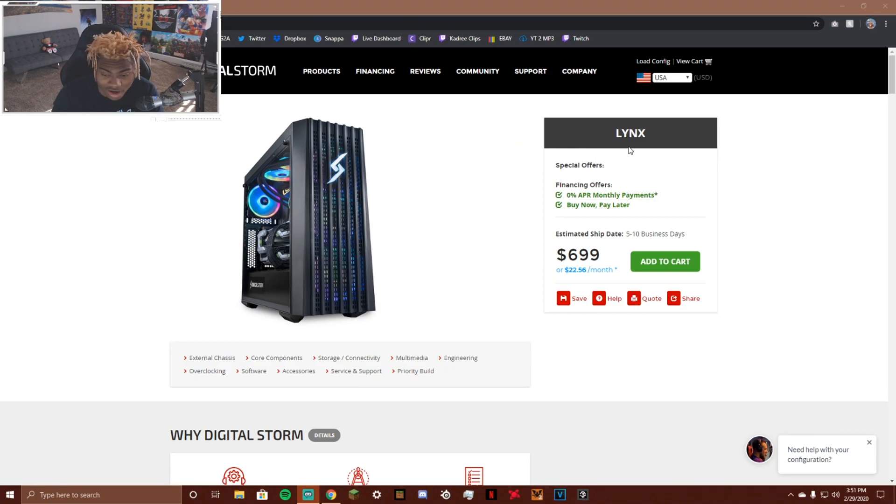
{"action": "mouse_move", "coordinate": [351, 150]}
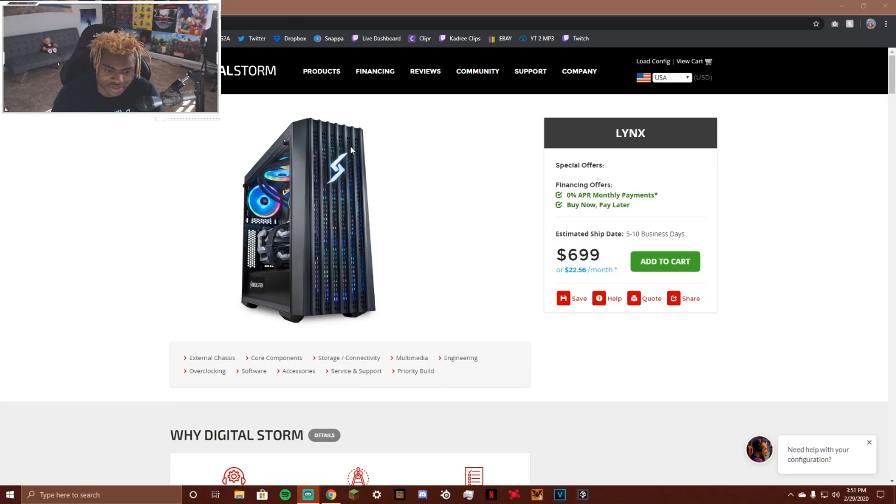
{"action": "scroll", "scroll_direction": "down", "scroll_amount": 3}
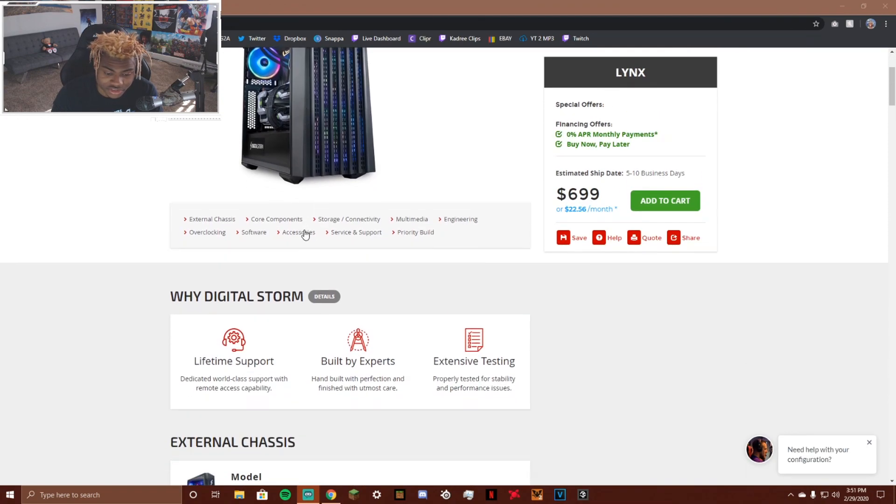
{"action": "scroll", "scroll_direction": "down", "scroll_amount": 3}
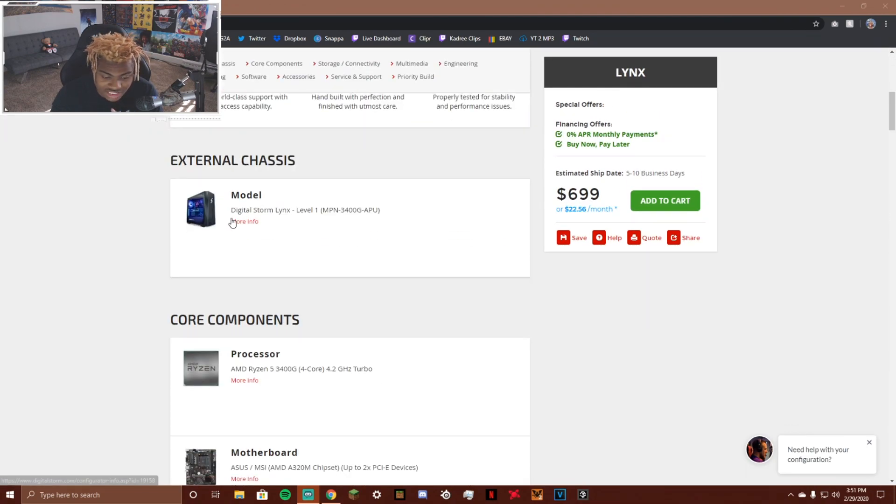
{"action": "mouse_move", "coordinate": [288, 201]}
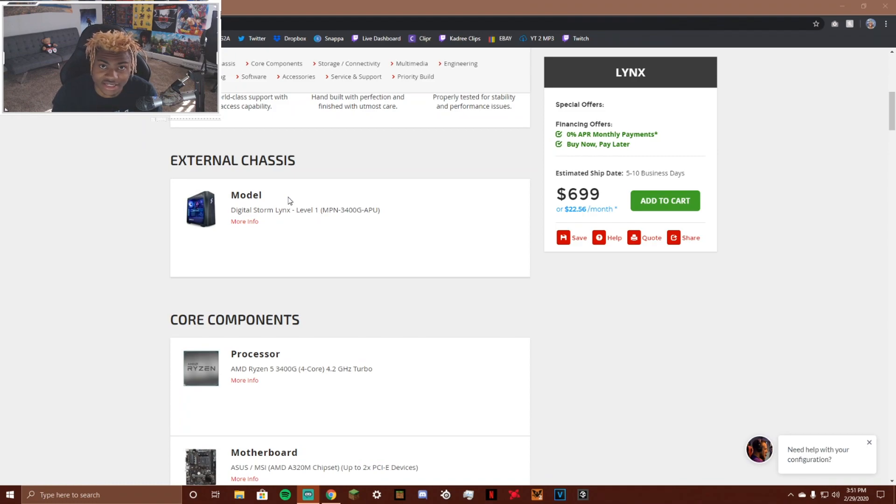
{"action": "mouse_move", "coordinate": [252, 187]}
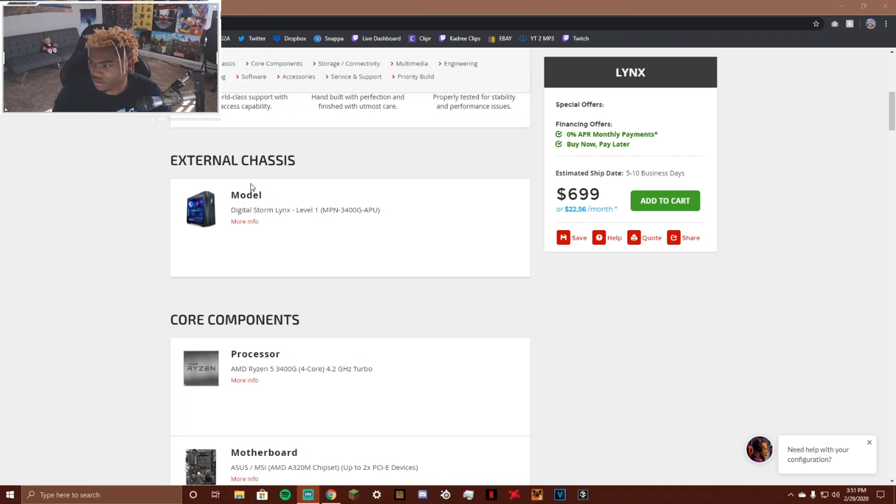
{"action": "mouse_move", "coordinate": [285, 210]}
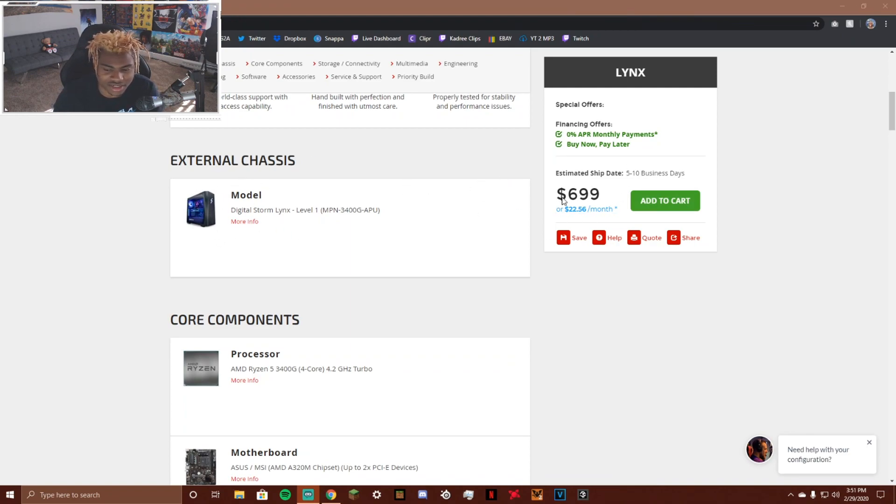
{"action": "mouse_move", "coordinate": [579, 173]}
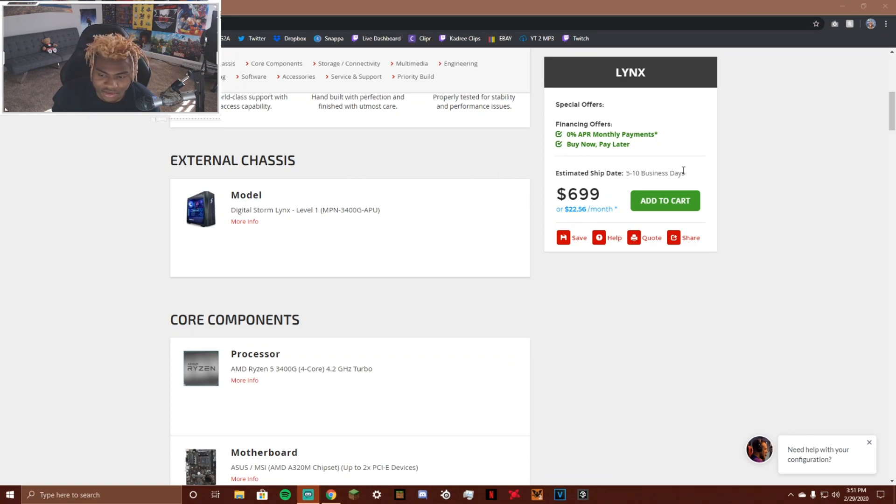
{"action": "mouse_move", "coordinate": [596, 221]}
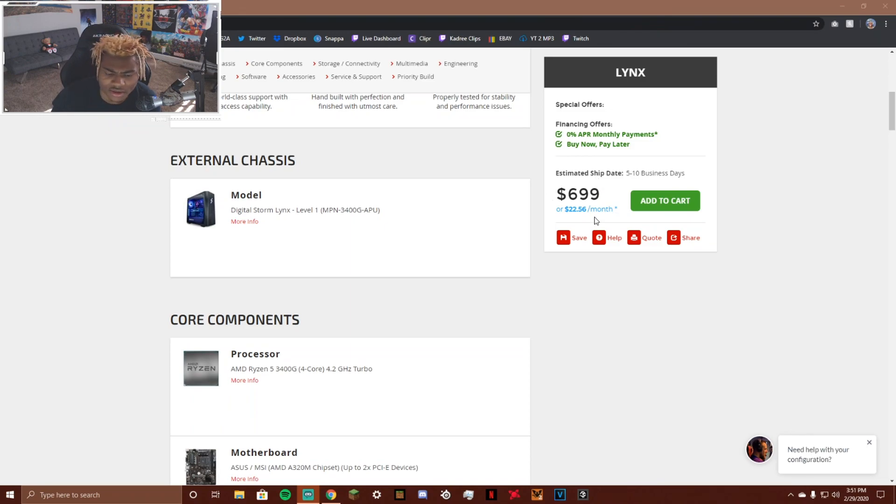
{"action": "scroll", "scroll_direction": "down", "scroll_amount": 3}
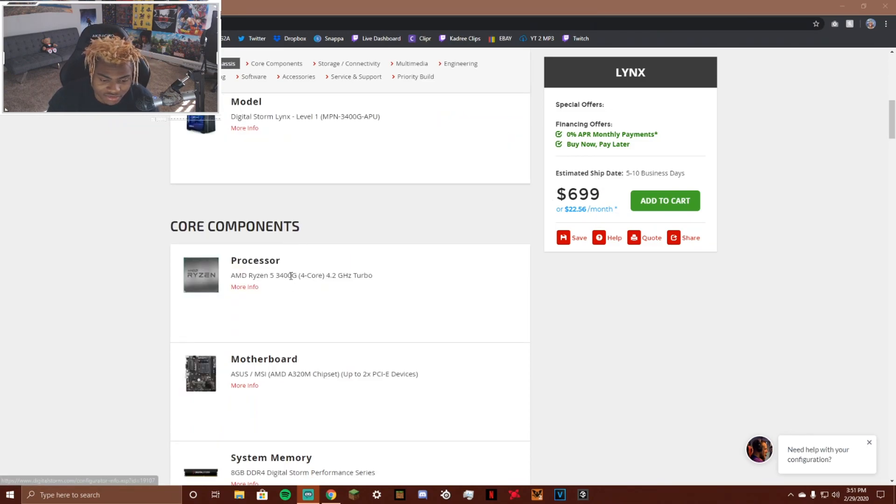
{"action": "mouse_move", "coordinate": [369, 260]}
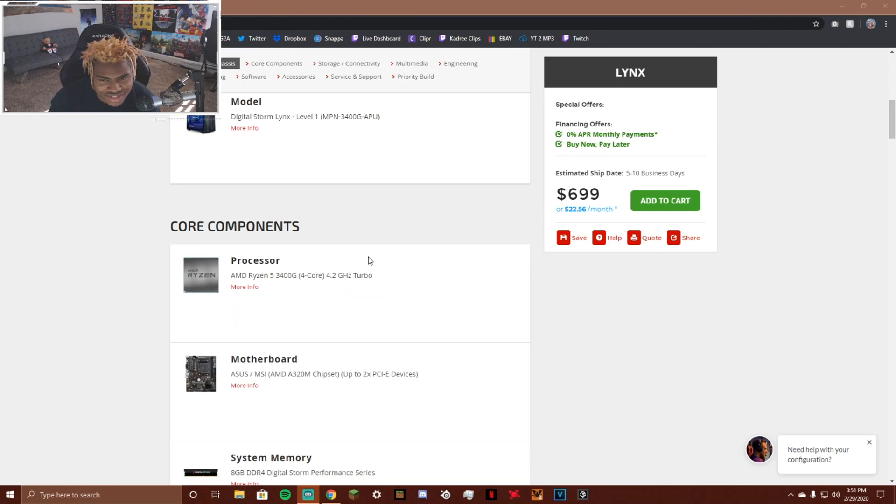
{"action": "mouse_move", "coordinate": [303, 268]}
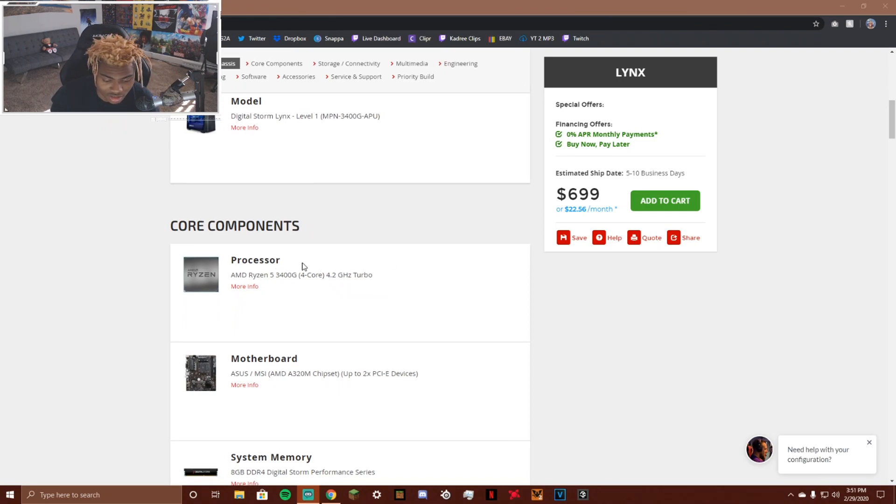
{"action": "scroll", "scroll_direction": "down", "scroll_amount": 3}
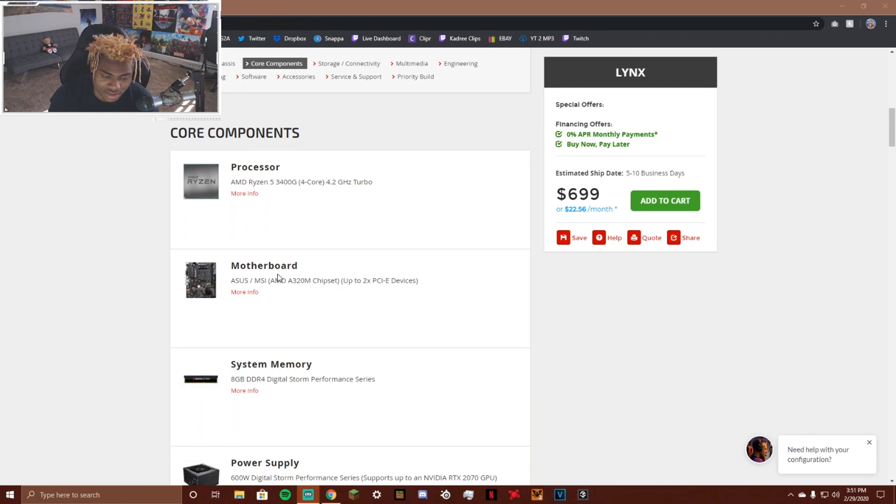
{"action": "mouse_move", "coordinate": [329, 271]}
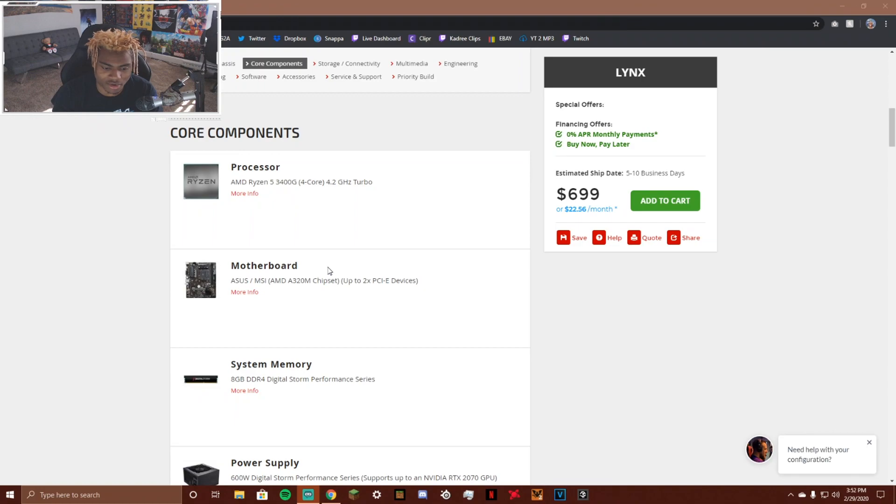
{"action": "scroll", "scroll_direction": "down", "scroll_amount": 3}
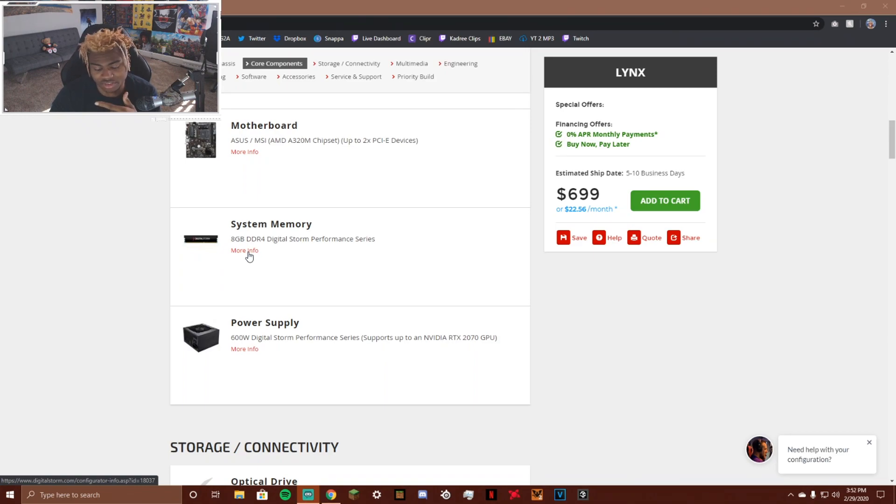
{"action": "mouse_move", "coordinate": [265, 260]}
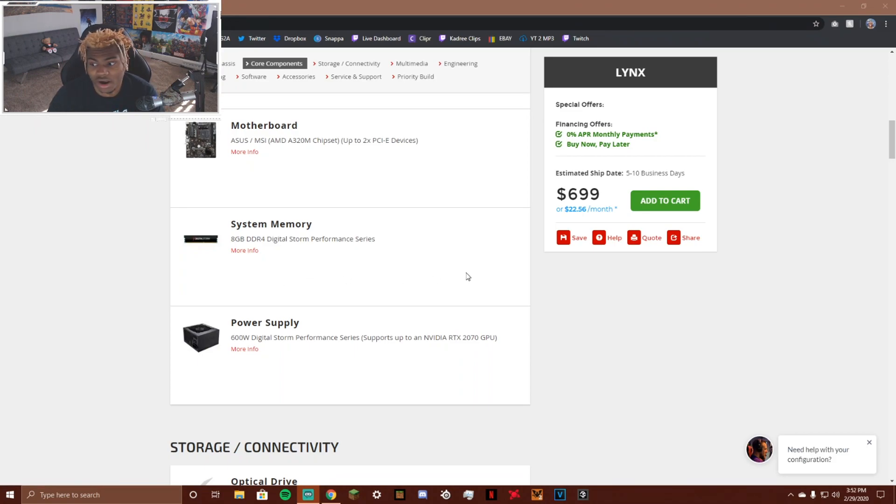
{"action": "scroll", "scroll_direction": "down", "scroll_amount": 3}
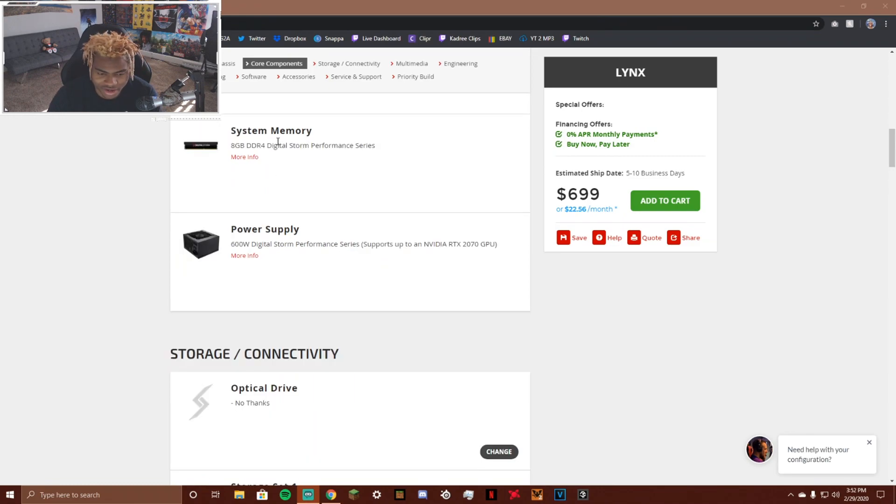
{"action": "mouse_move", "coordinate": [240, 163]}
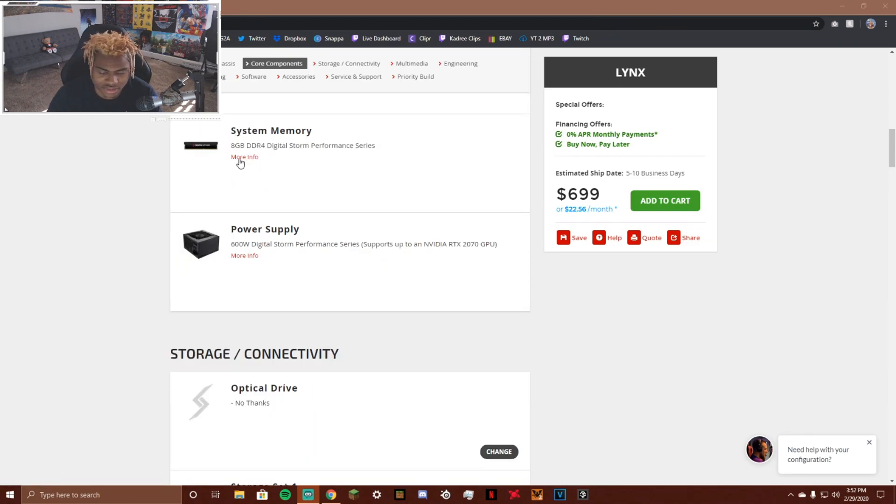
{"action": "mouse_move", "coordinate": [318, 239]}
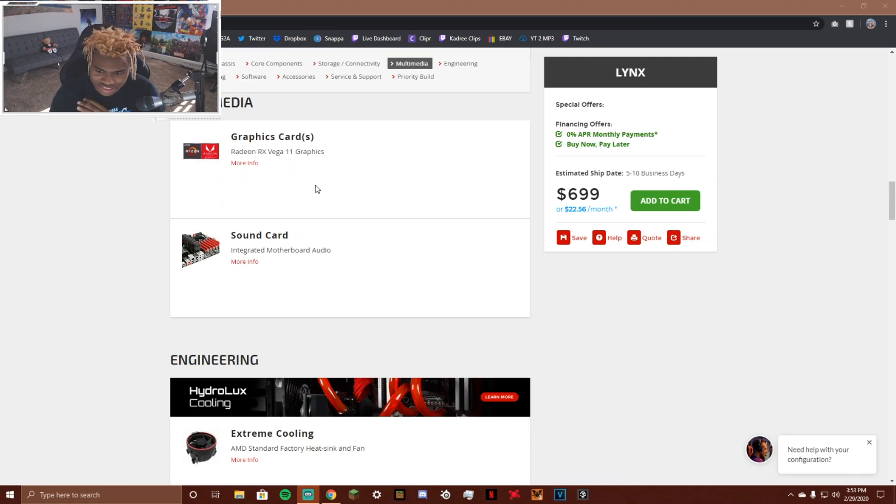
{"action": "scroll", "scroll_direction": "down", "scroll_amount": 3}
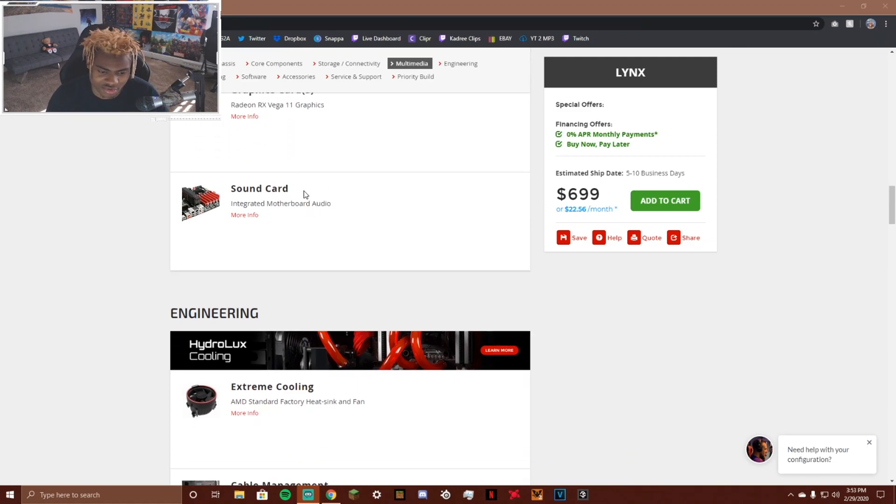
{"action": "scroll", "scroll_direction": "down", "scroll_amount": 3}
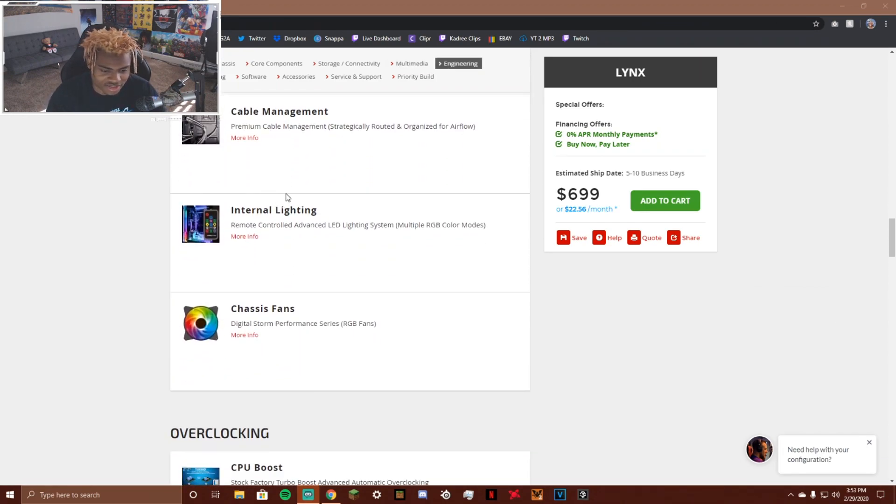
{"action": "scroll", "scroll_direction": "down", "scroll_amount": 3}
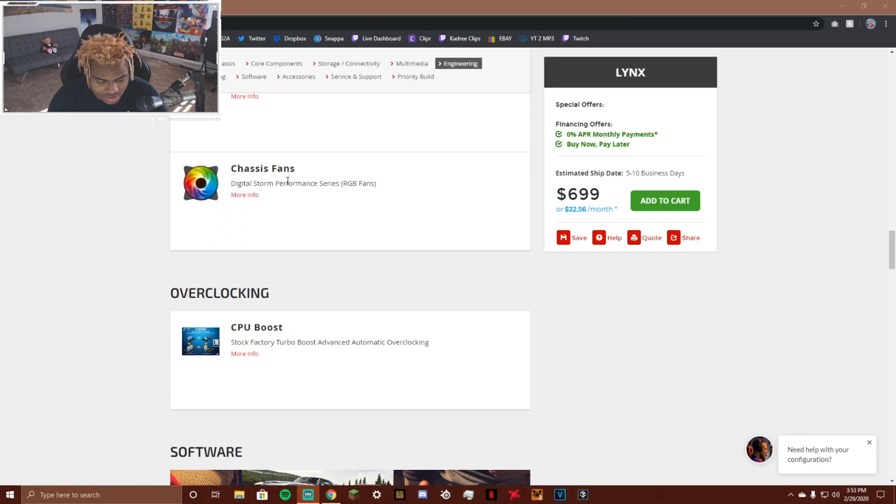
{"action": "scroll", "scroll_direction": "down", "scroll_amount": 3}
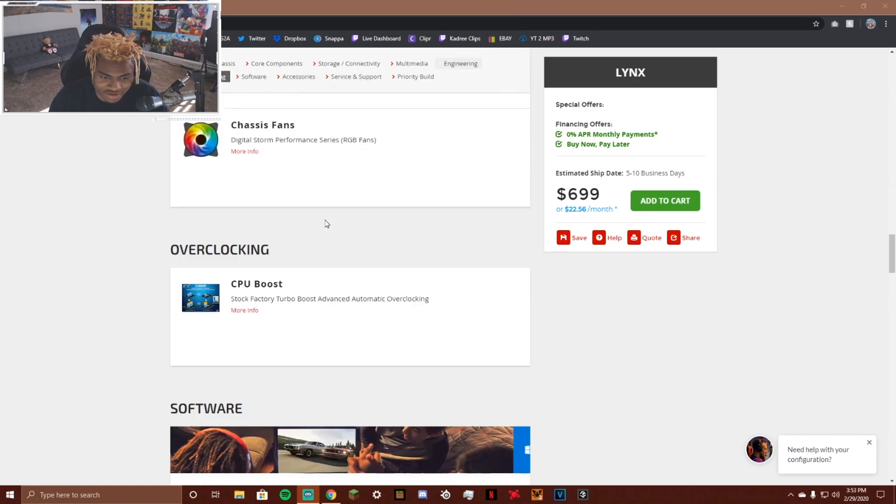
{"action": "scroll", "scroll_direction": "up", "scroll_amount": 3}
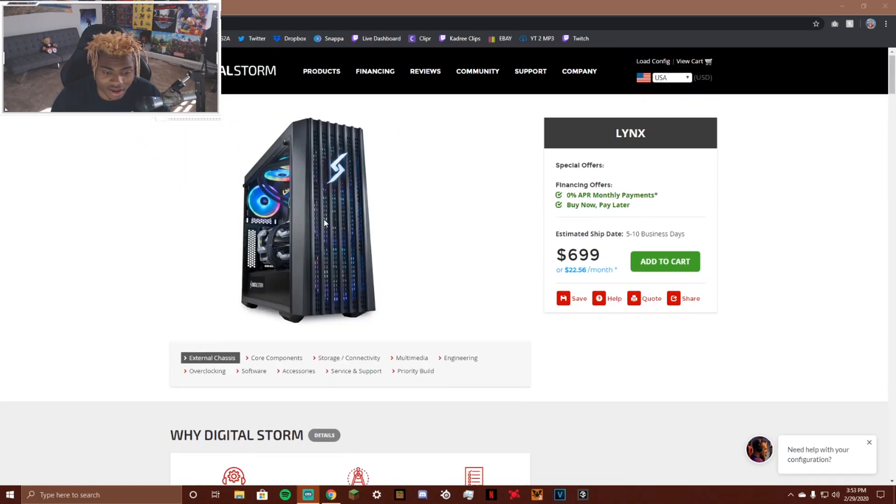
{"action": "mouse_move", "coordinate": [313, 178]}
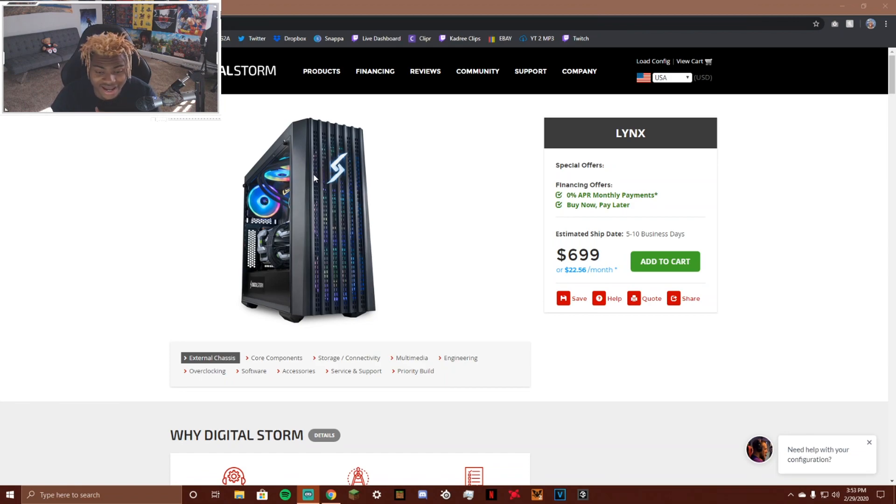
{"action": "mouse_move", "coordinate": [440, 188]}
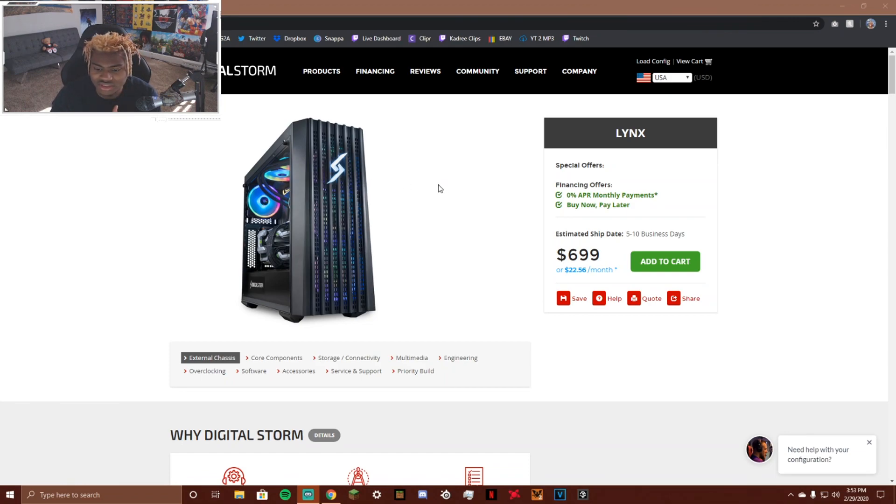
{"action": "mouse_move", "coordinate": [490, 177]}
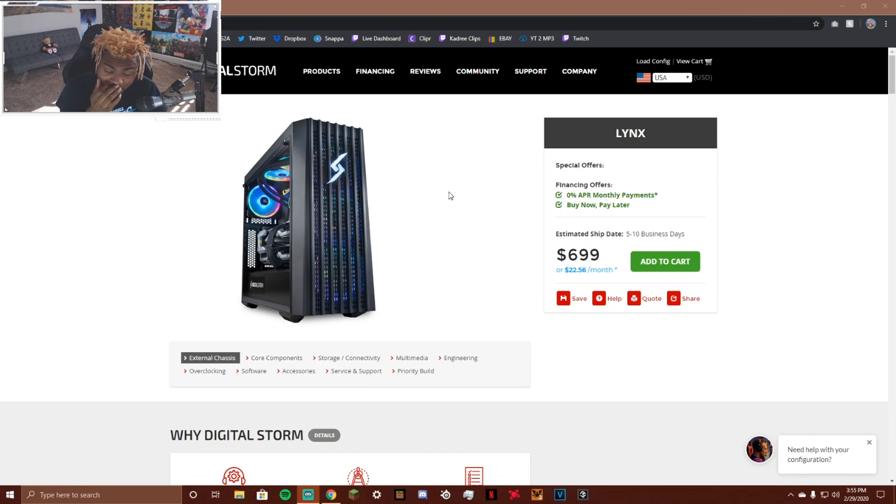
{"action": "scroll", "scroll_direction": "down", "scroll_amount": 3}
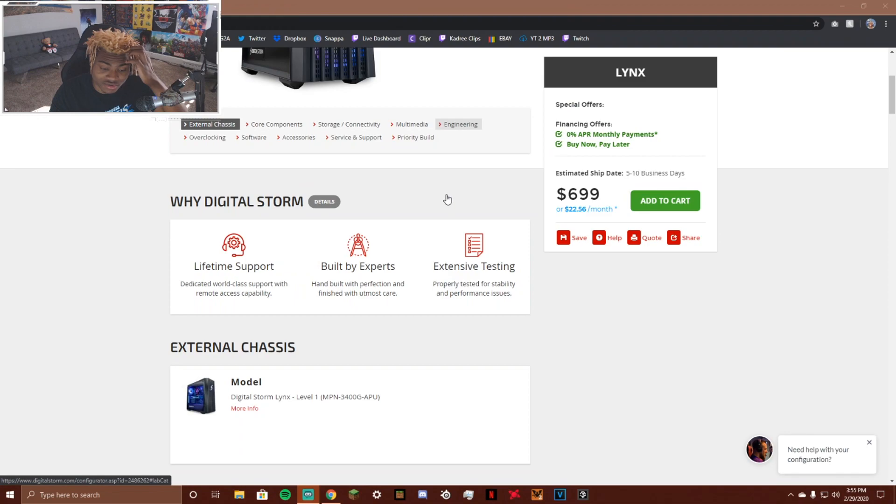
{"action": "scroll", "scroll_direction": "down", "scroll_amount": 3}
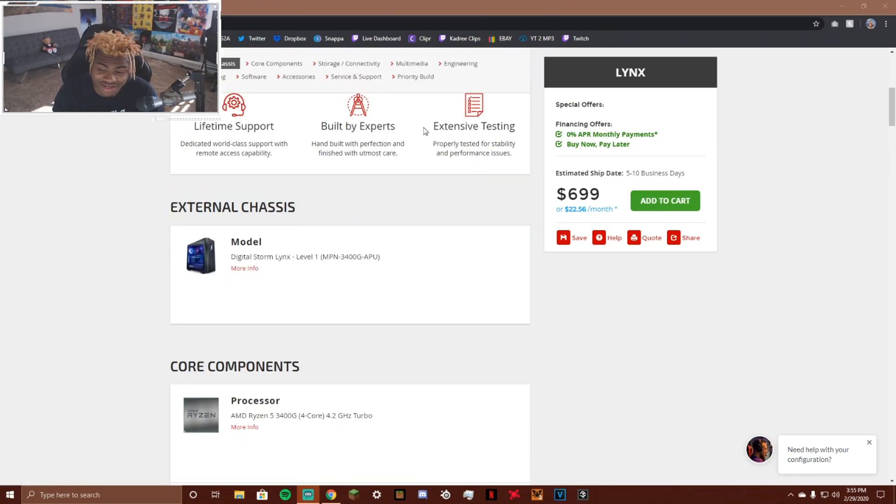
{"action": "mouse_move", "coordinate": [433, 189]}
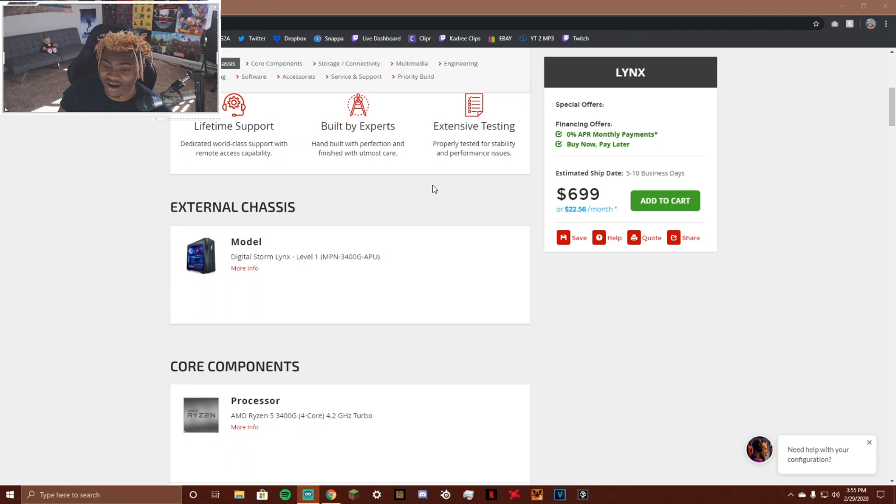
{"action": "mouse_move", "coordinate": [413, 185]}
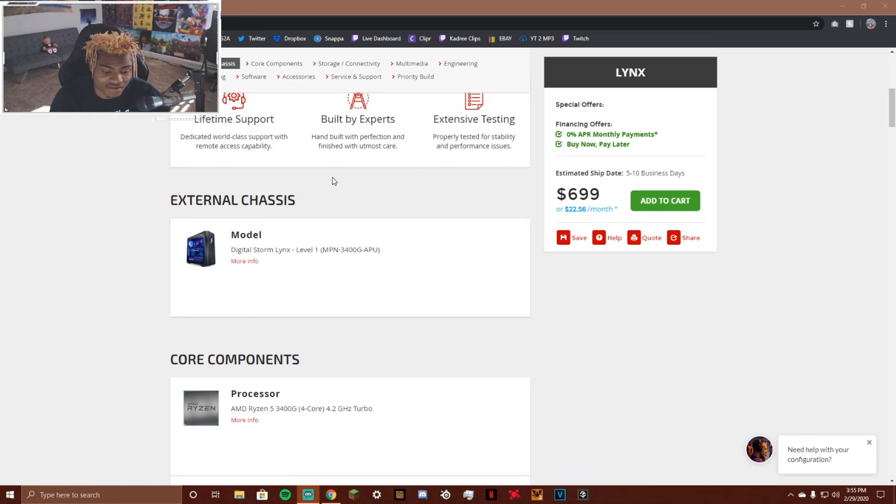
{"action": "scroll", "scroll_direction": "down", "scroll_amount": 3}
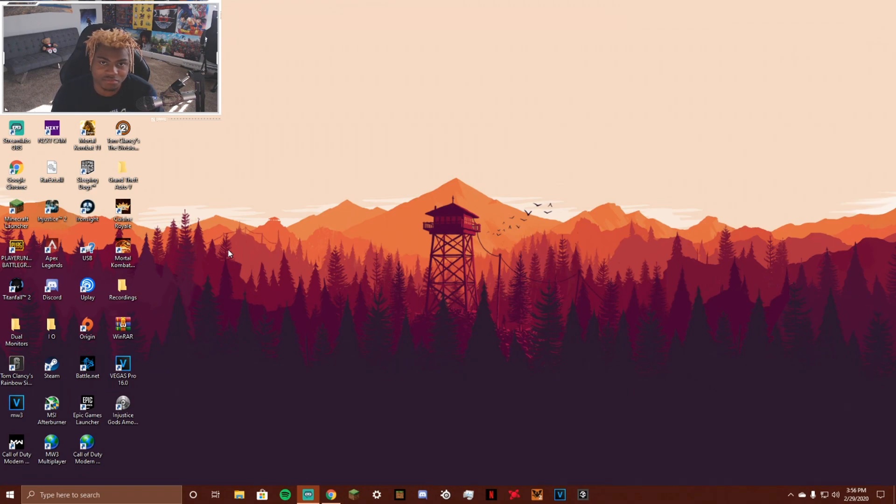
{"action": "mouse_move", "coordinate": [200, 356]}
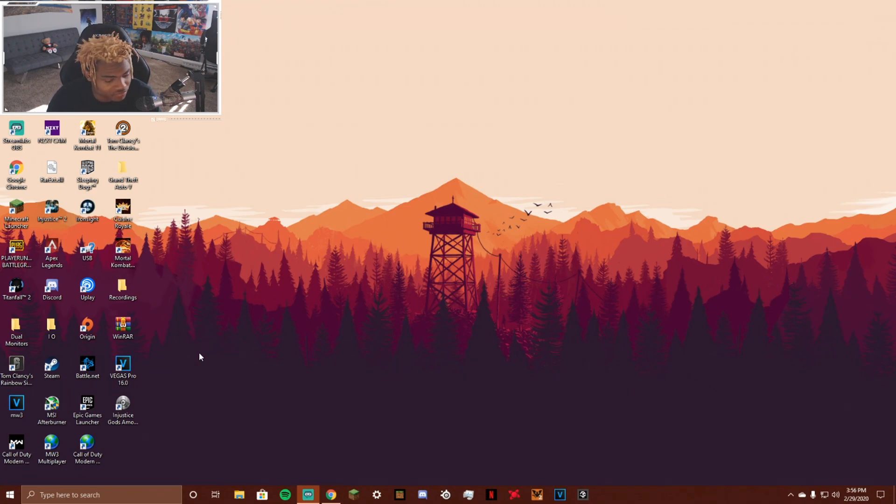
{"action": "mouse_move", "coordinate": [231, 199]}
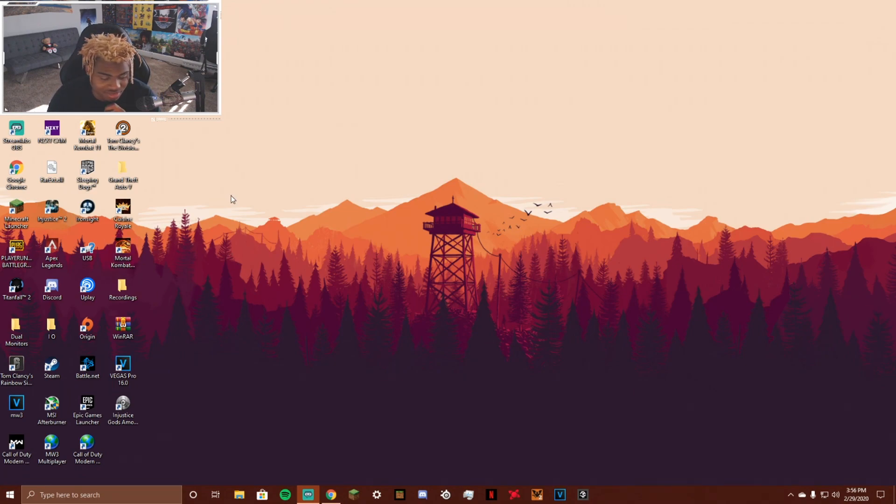
{"action": "mouse_move", "coordinate": [255, 126]}
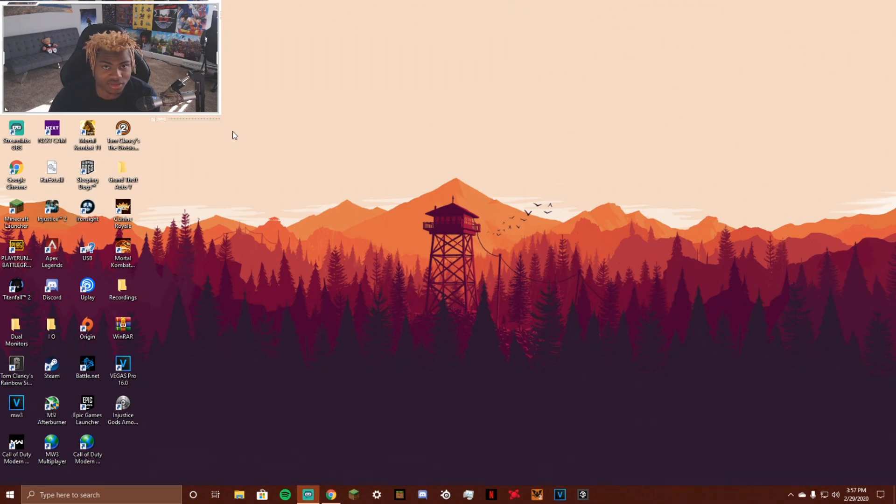
{"action": "mouse_move", "coordinate": [296, 127]}
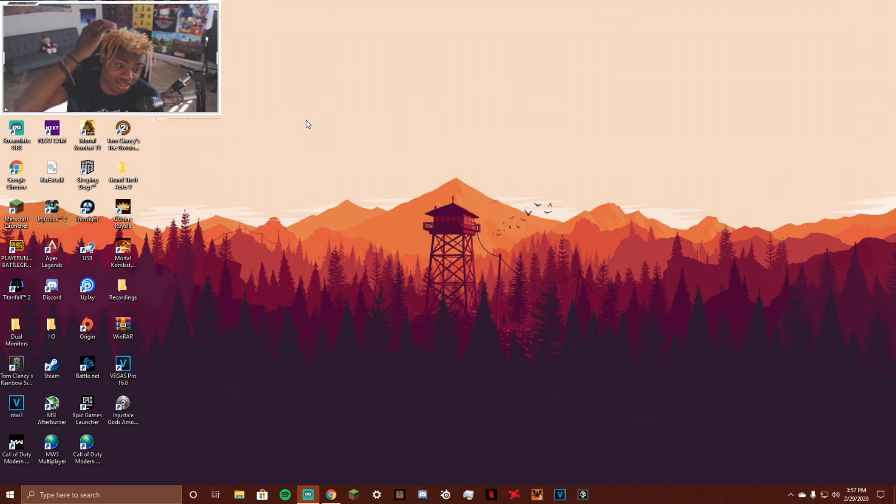
{"action": "mouse_move", "coordinate": [206, 207]}
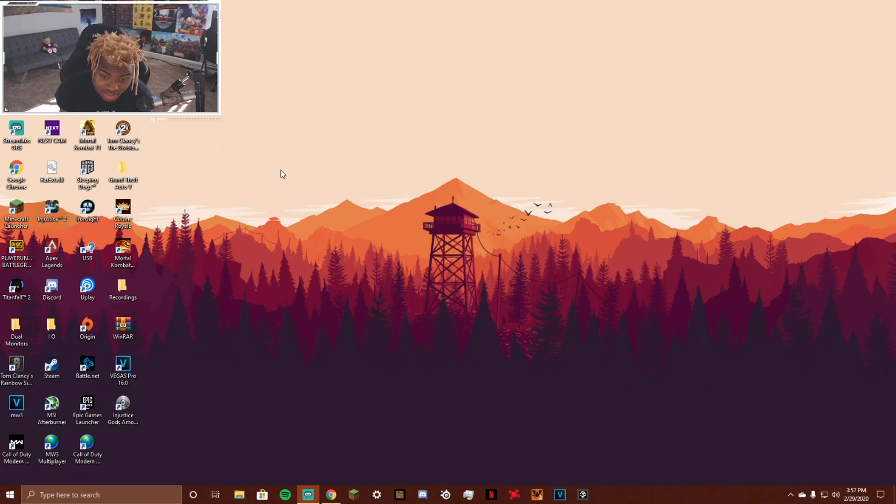
{"action": "mouse_move", "coordinate": [349, 156]}
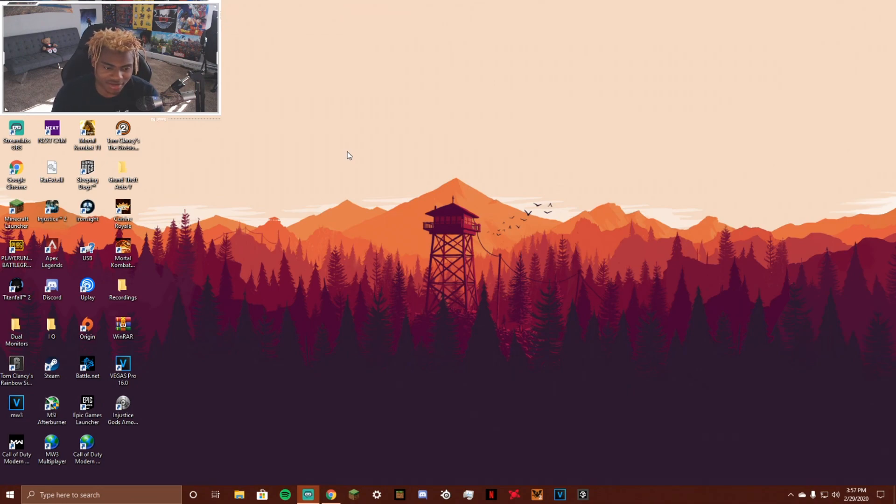
{"action": "mouse_move", "coordinate": [286, 222]}
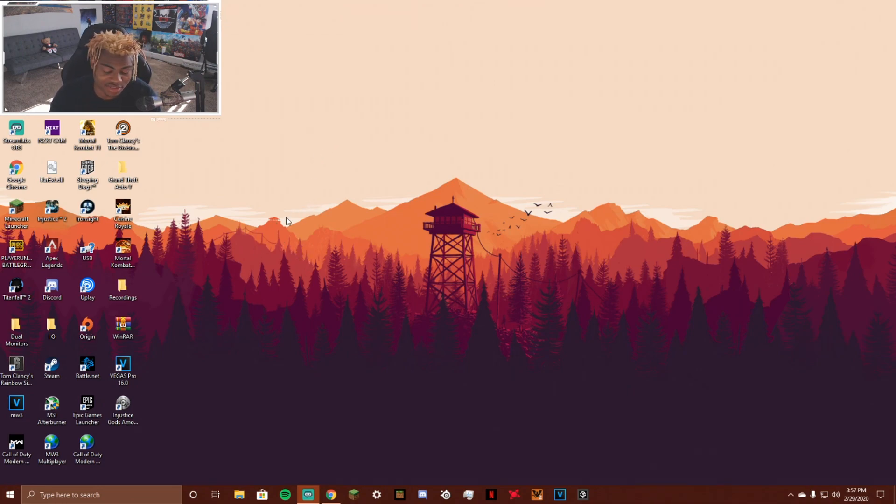
{"action": "mouse_move", "coordinate": [272, 209]}
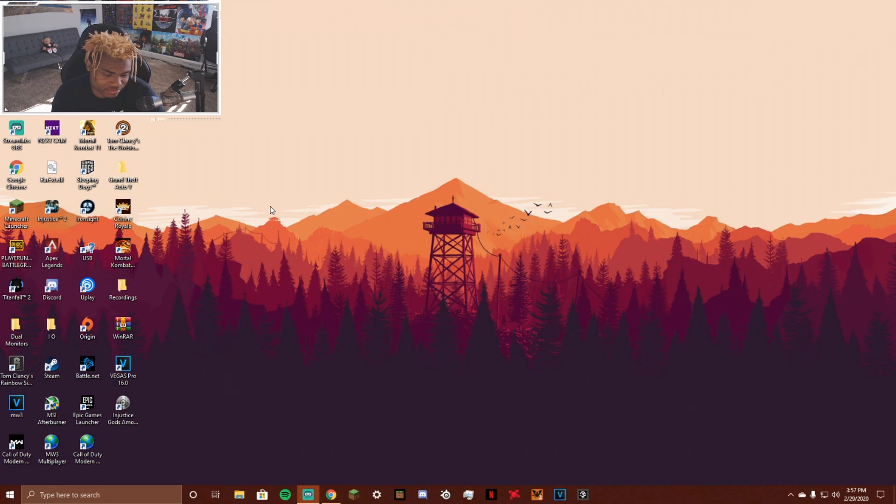
{"action": "mouse_move", "coordinate": [194, 189]}
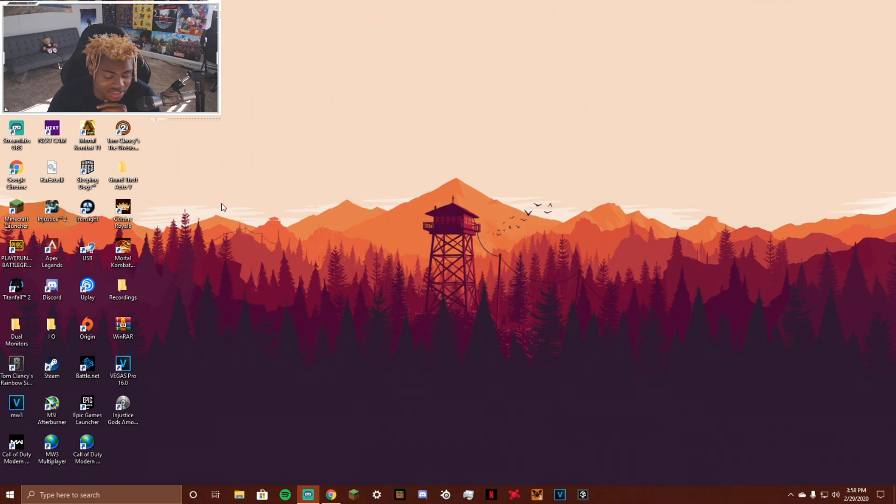
{"action": "mouse_move", "coordinate": [270, 229]}
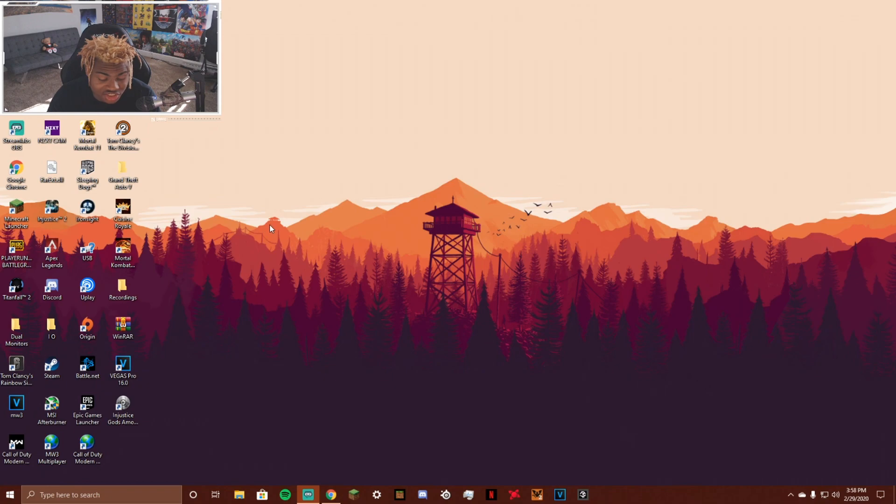
{"action": "mouse_move", "coordinate": [216, 211]}
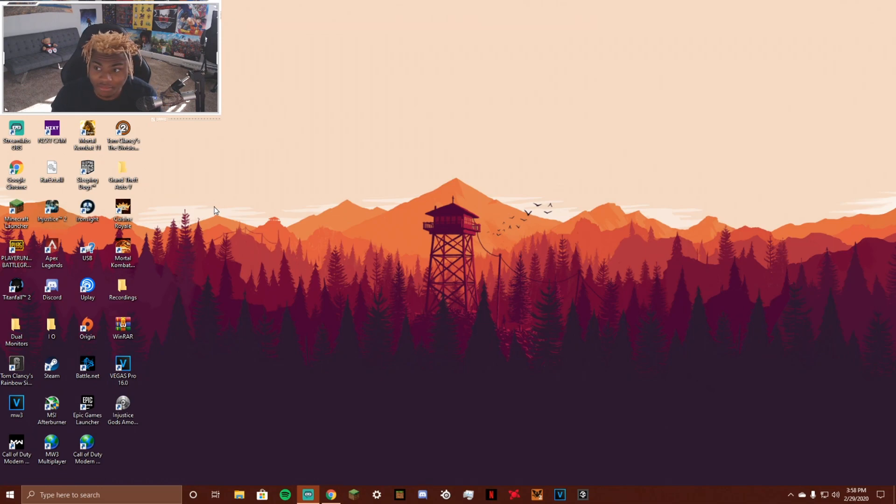
{"action": "mouse_move", "coordinate": [735, 247]}
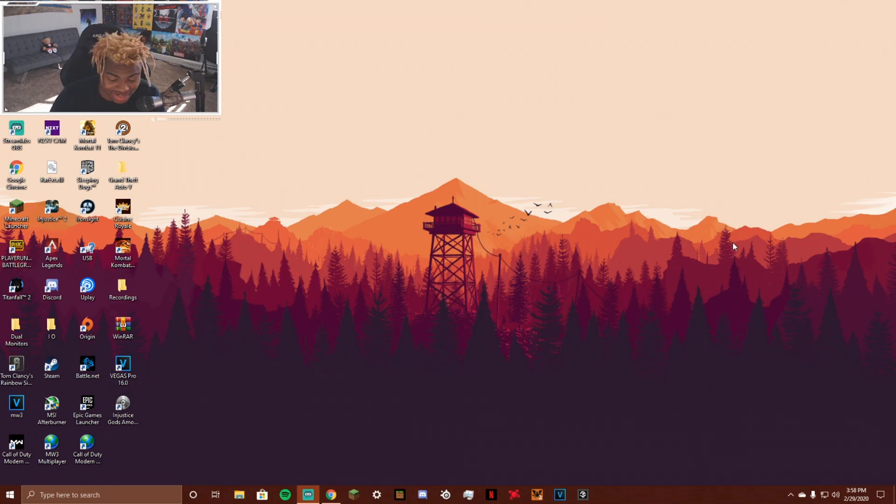
{"action": "mouse_move", "coordinate": [393, 321]}
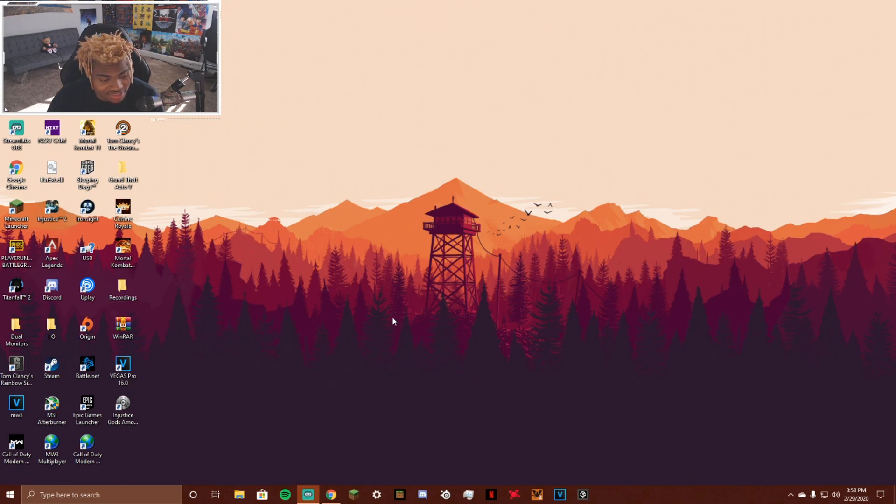
{"action": "mouse_move", "coordinate": [398, 175]}
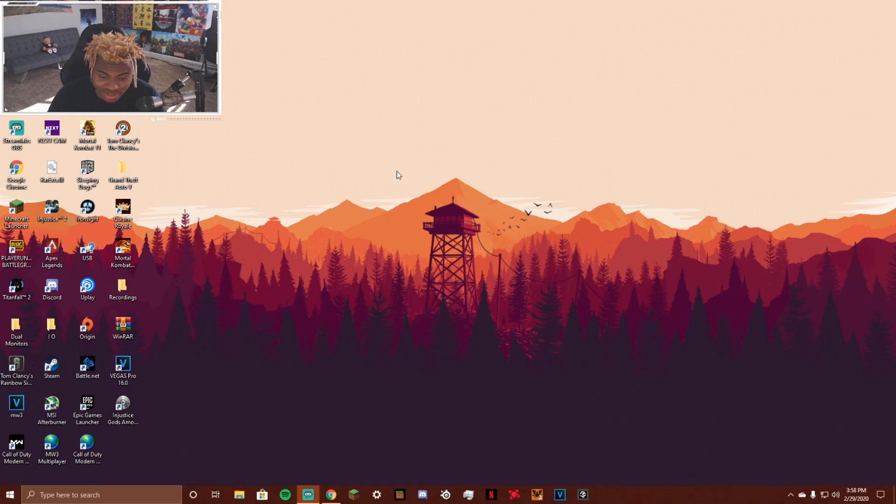
{"action": "mouse_move", "coordinate": [367, 140]}
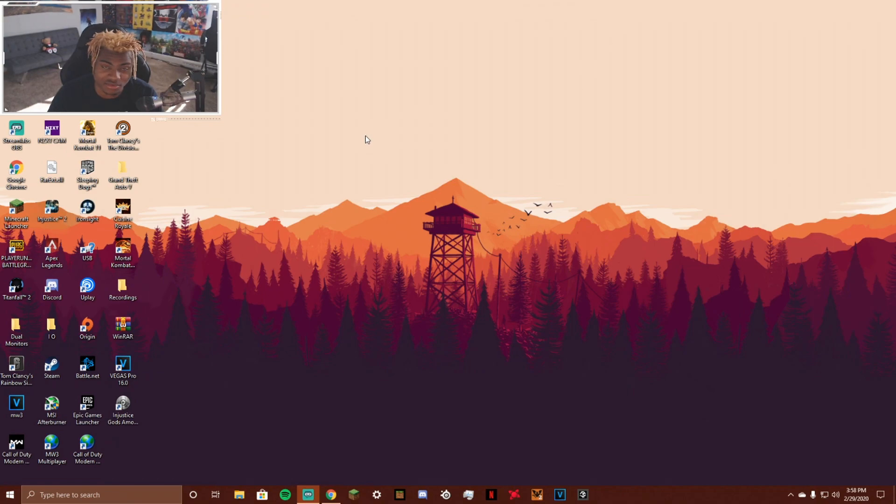
{"action": "mouse_move", "coordinate": [359, 170]}
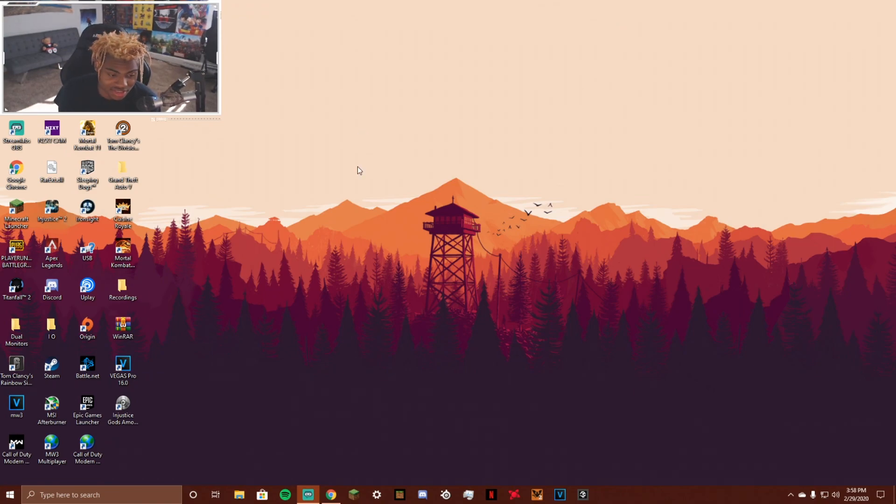